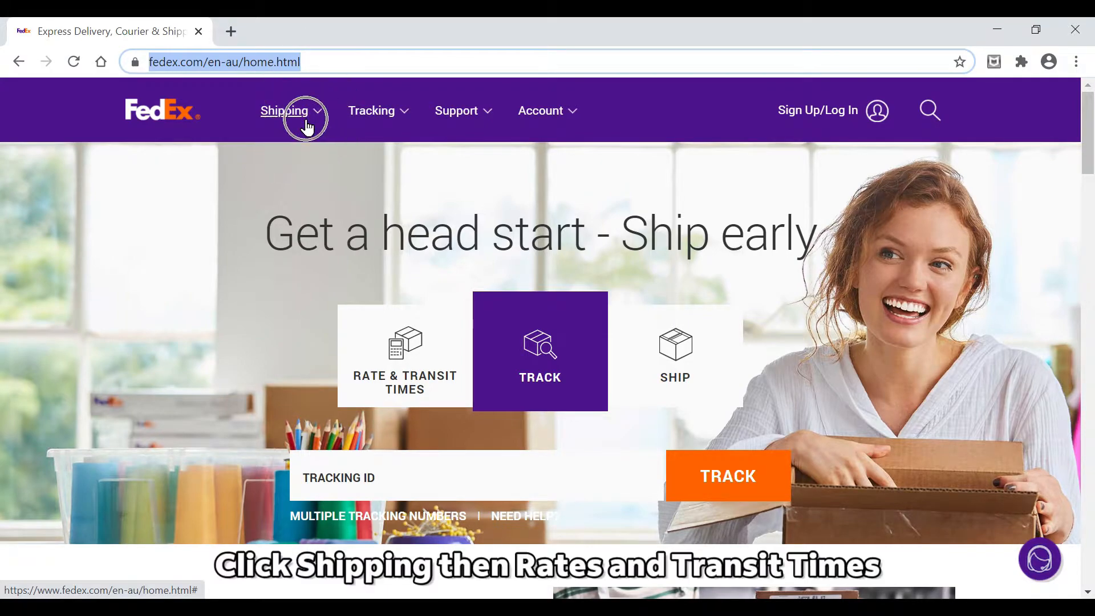
# Step: Reach the Rates & Transit Times calculator via the Shipping menu
pyautogui.click(284, 110)
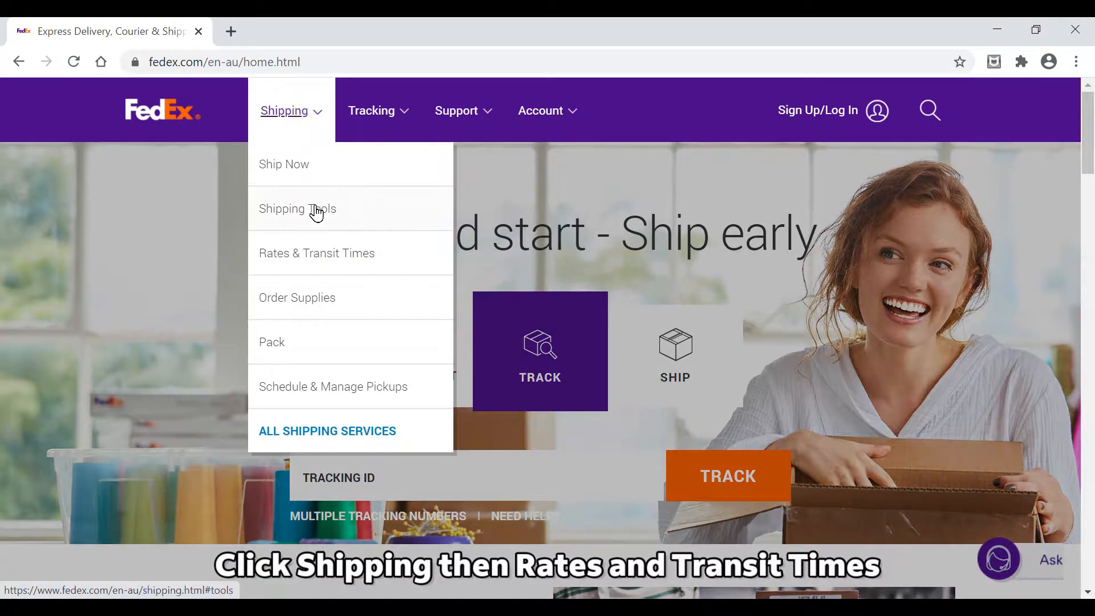
pyautogui.click(317, 253)
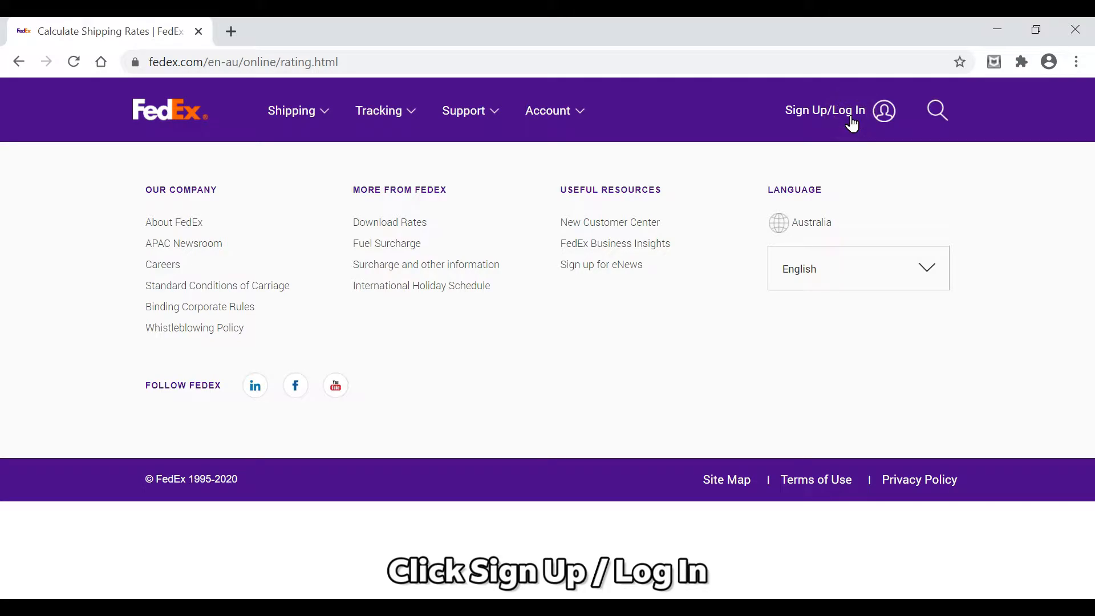
# Step: Log in to the FedEx account with the saved User ID and password
pyautogui.click(825, 110)
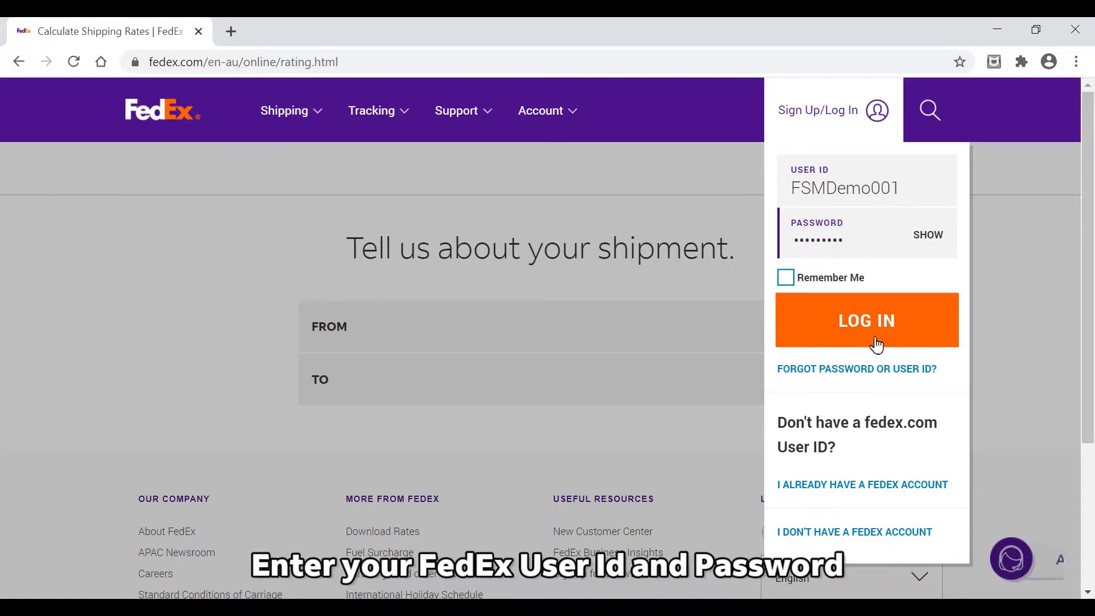
pyautogui.click(867, 320)
pyautogui.write('Mascot nsw')
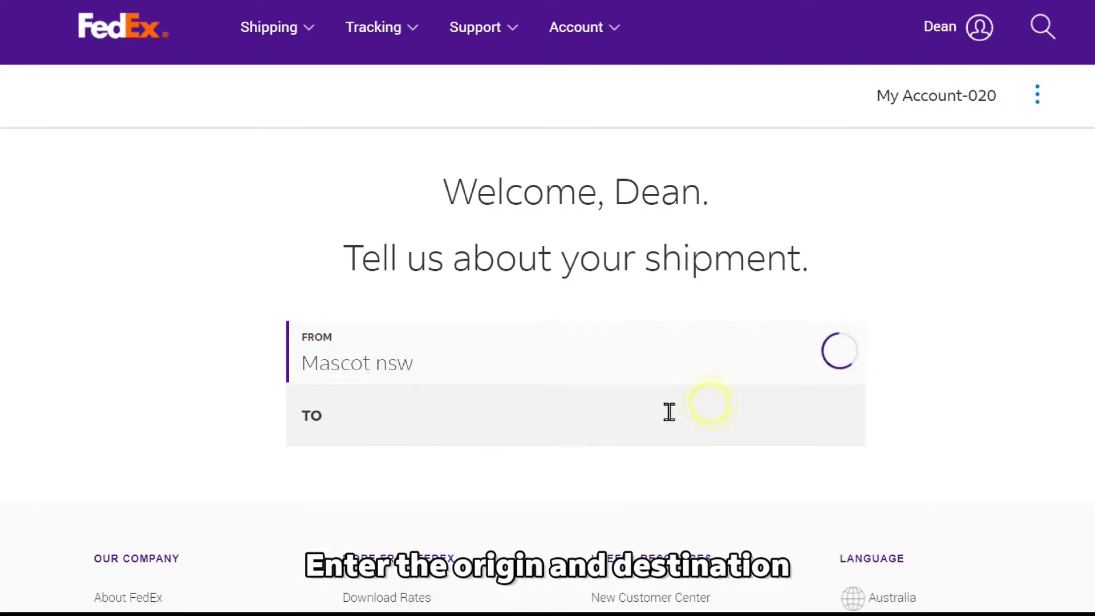
# Step: Set the destination to Osaka, Japan and view the higher liability coverage info
pyautogui.write('Osaka')
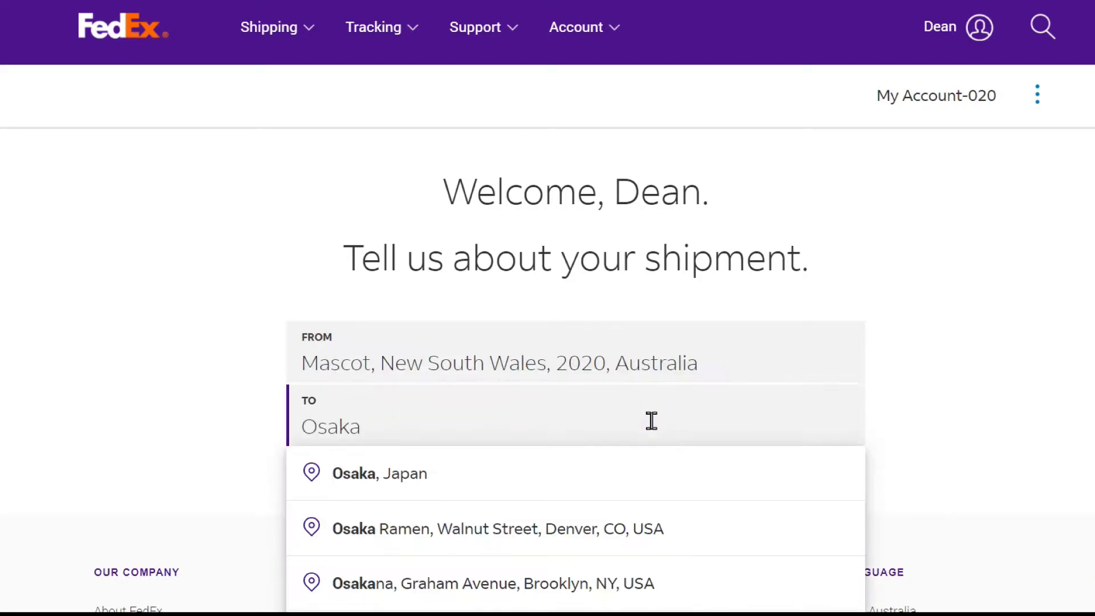
pyautogui.click(379, 472)
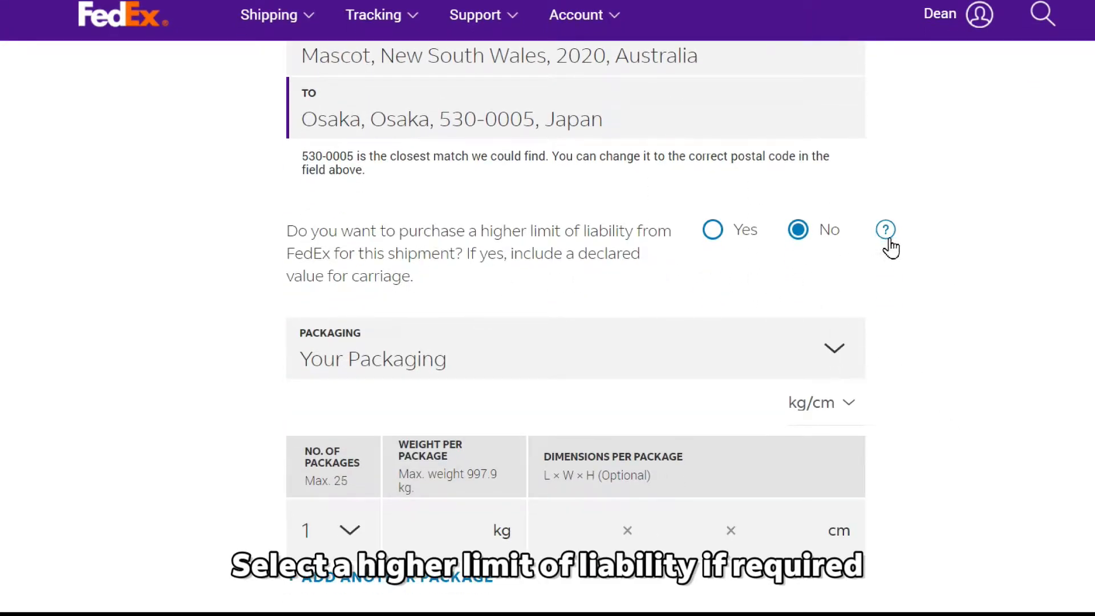
pyautogui.click(885, 229)
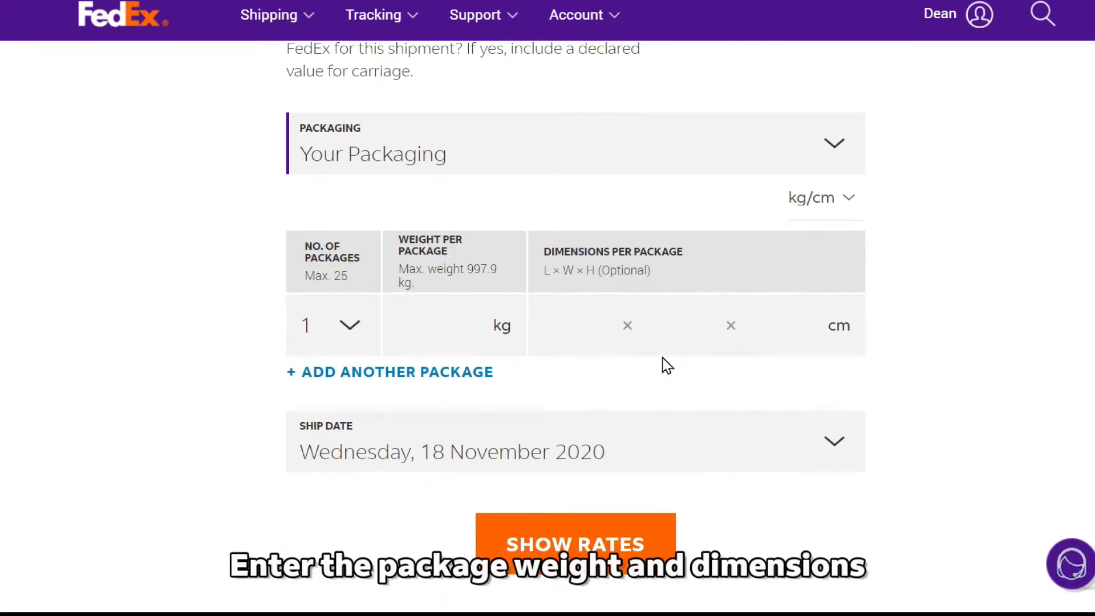
# Step: Enter a 10 kg package and show the rates
pyautogui.write('10')
pyautogui.click(575, 324)
pyautogui.write('50')
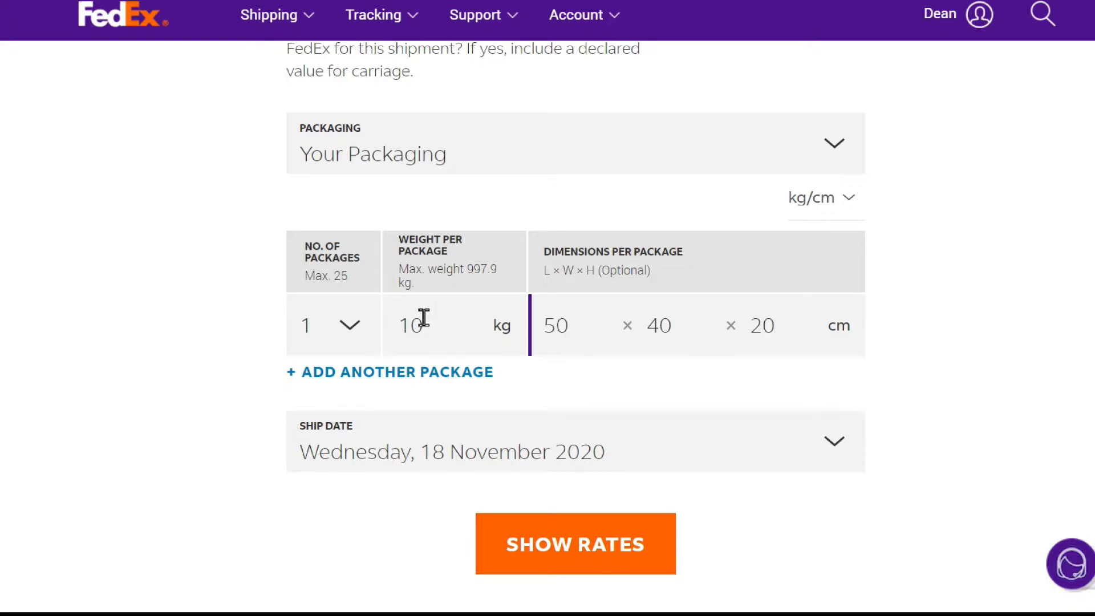
pyautogui.click(575, 543)
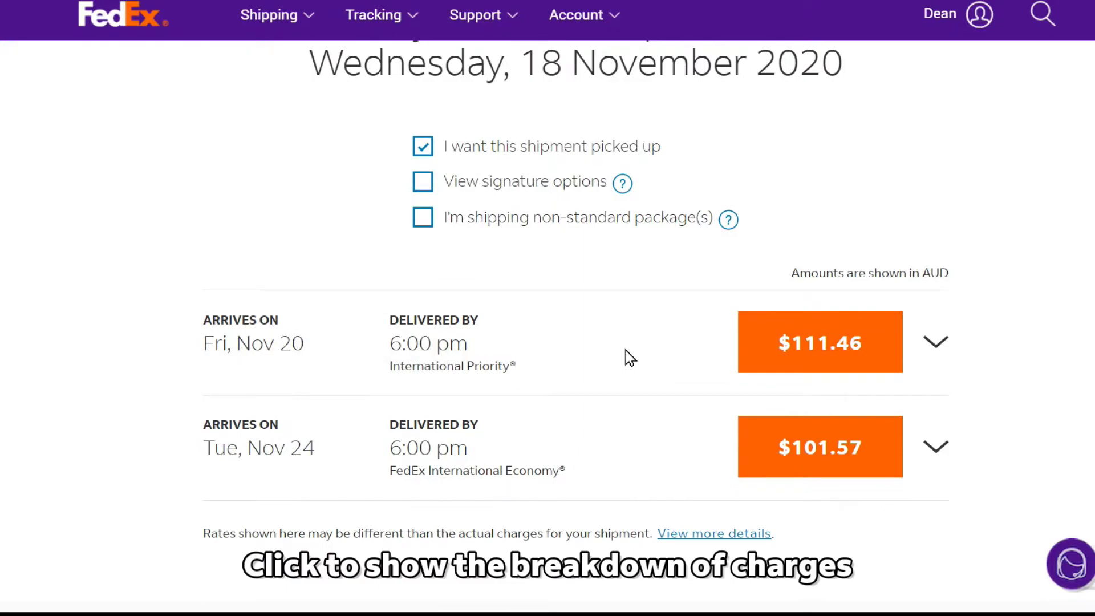
# Step: Expand the $111.46 International Priority breakdown and proceed to ship with it
pyautogui.click(936, 342)
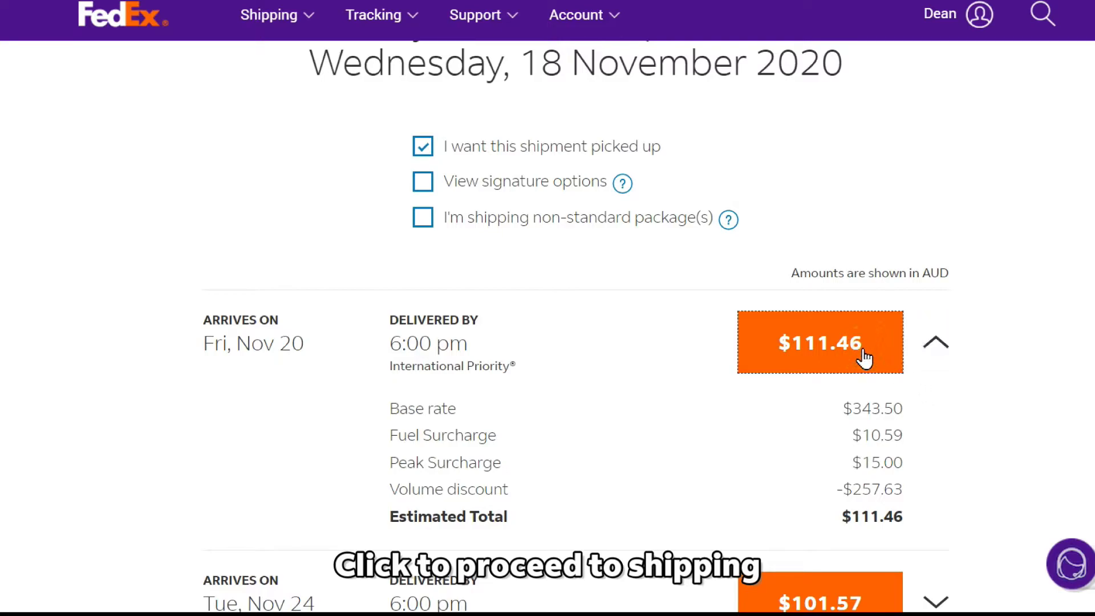
pyautogui.click(821, 344)
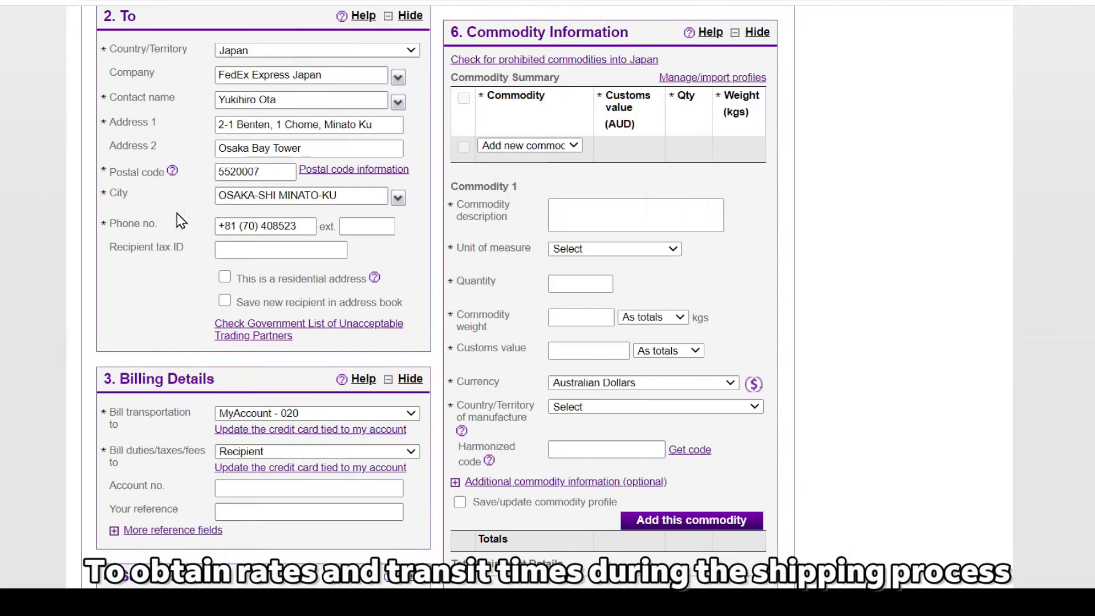
# Step: Set Your Packaging, weight 10 kg and dimensions 50 × 40 × 20 cm
pyautogui.scroll(-3)
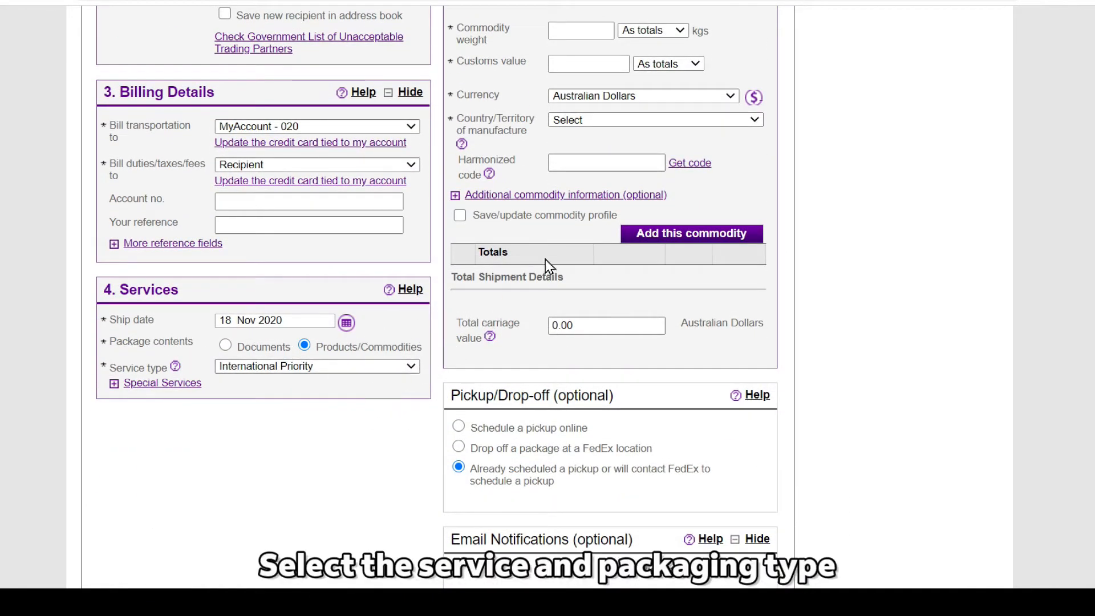
pyautogui.scroll(3)
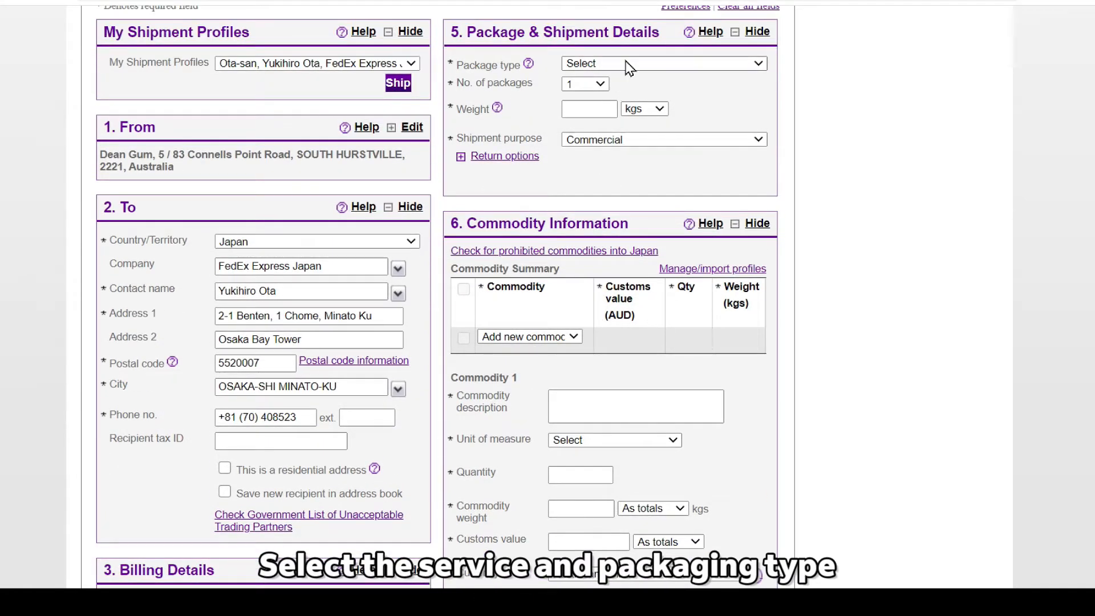
pyautogui.click(664, 64)
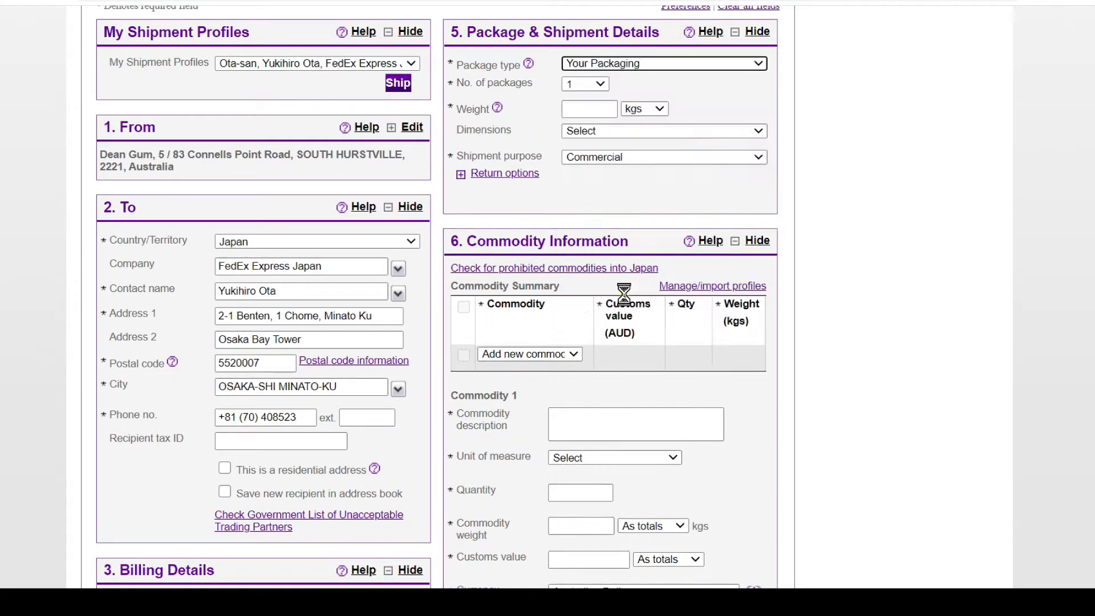
pyautogui.write('10')
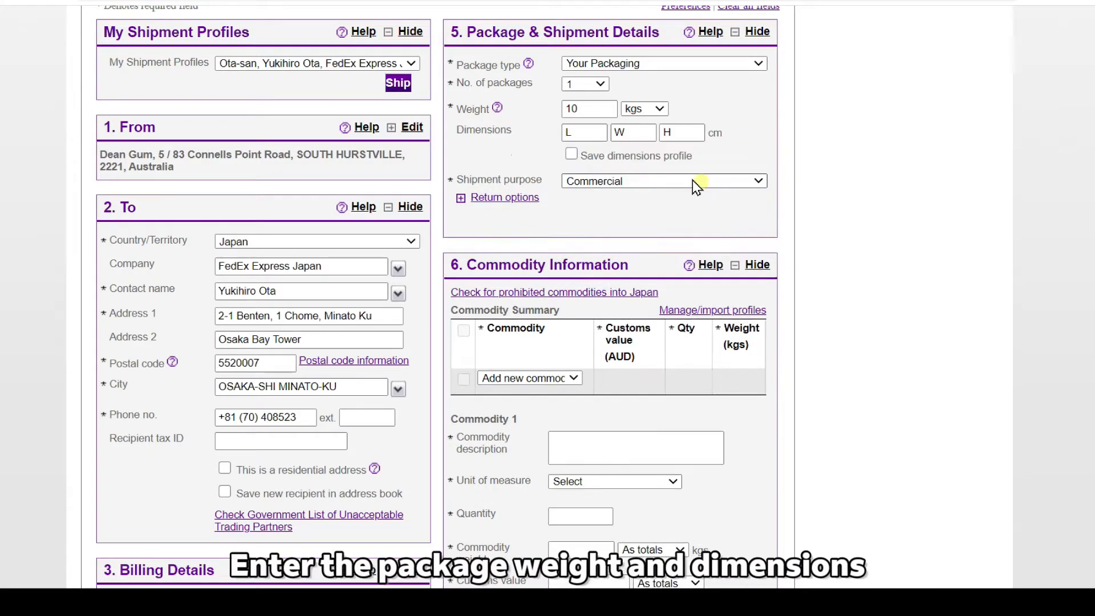
pyautogui.write('50')
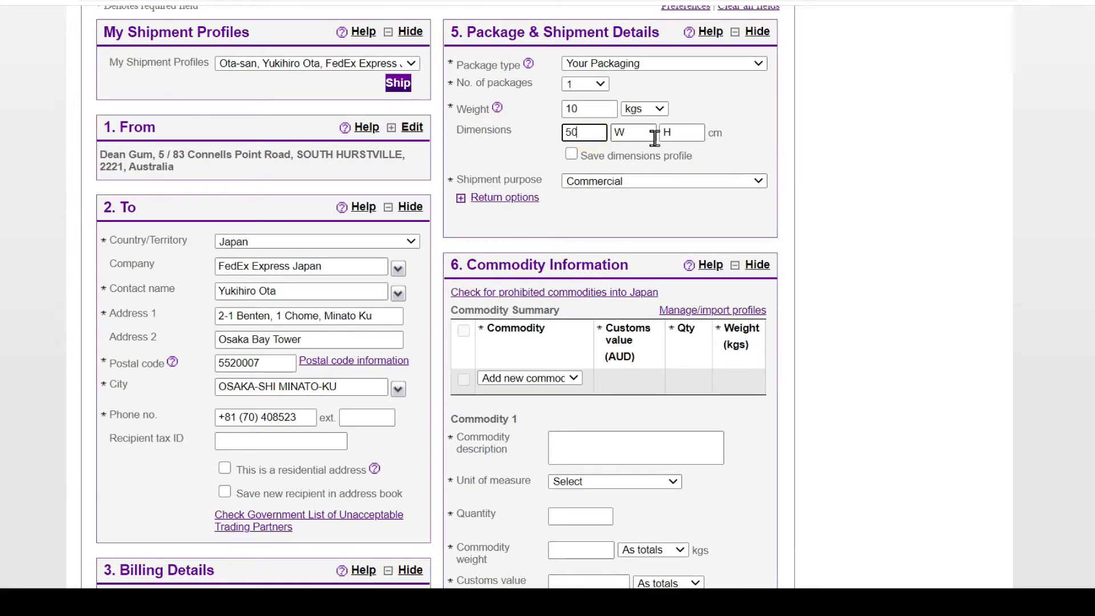
pyautogui.write('20')
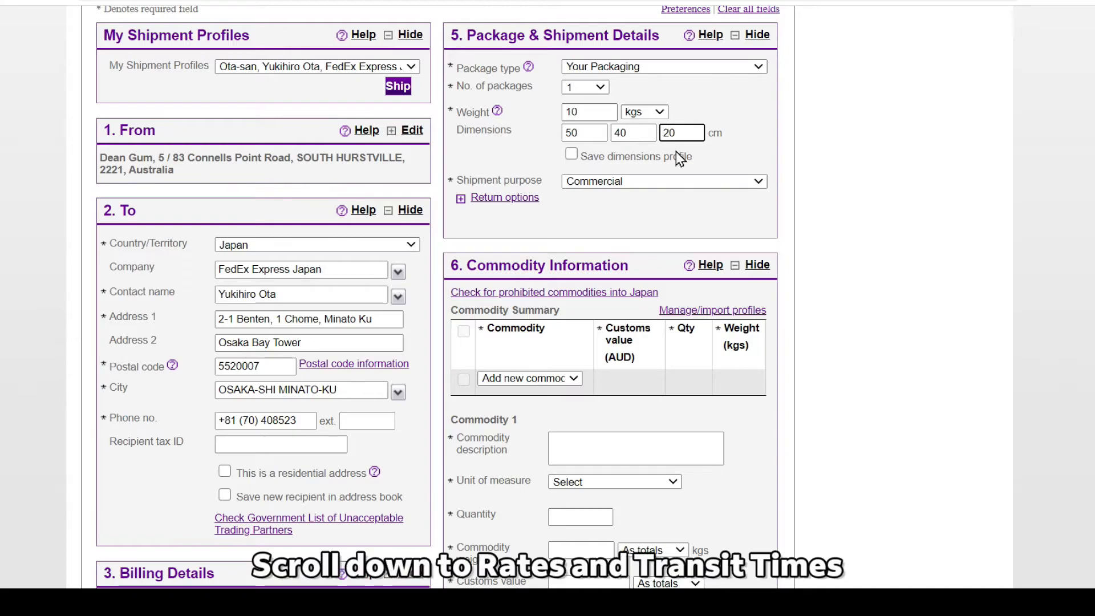
# Step: Calculate rates: International Priority 111.46 AUD, arriving Fri Nov 20, 2020
pyautogui.scroll(-3)
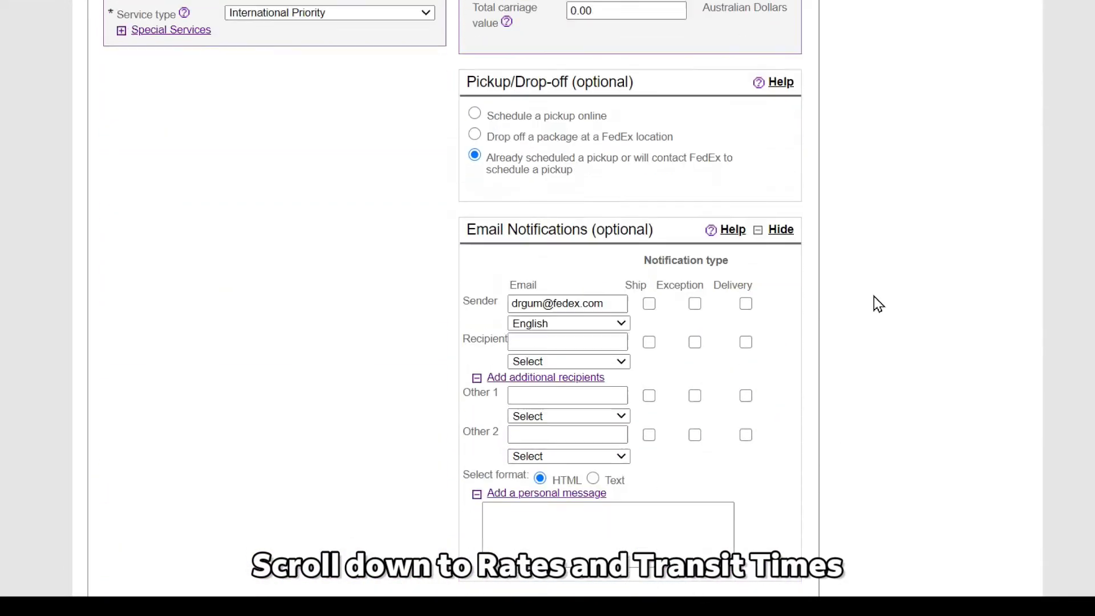
pyautogui.scroll(-3)
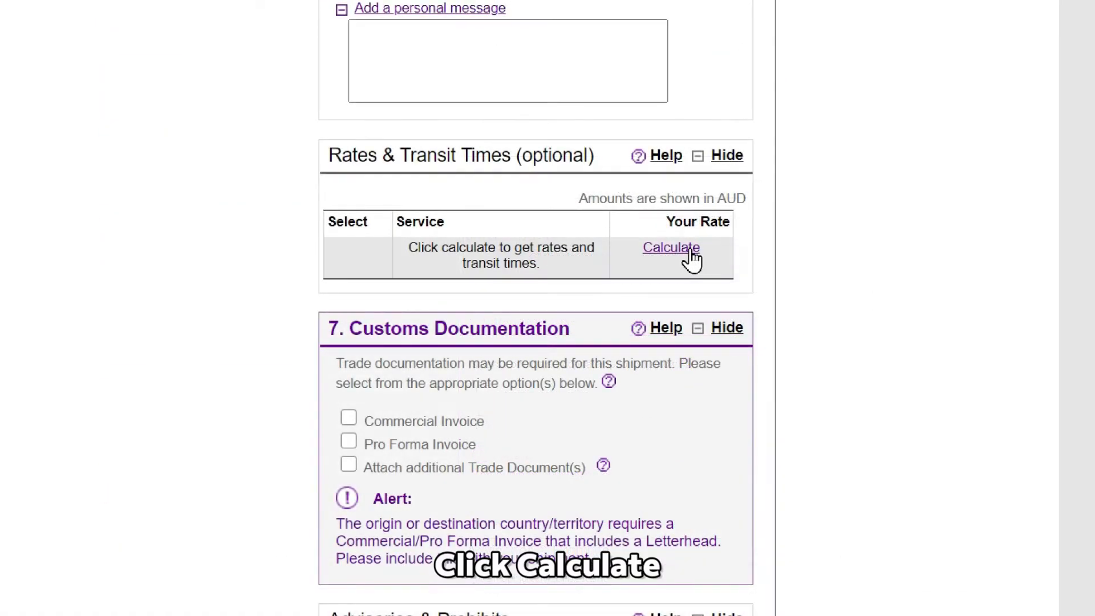
pyautogui.click(671, 247)
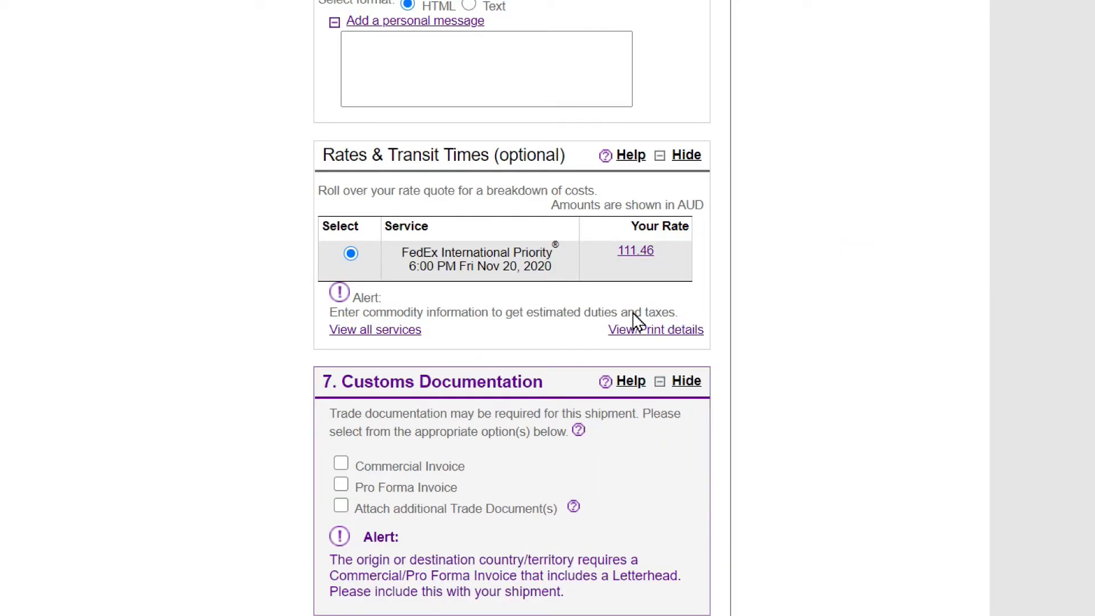
pyautogui.click(656, 328)
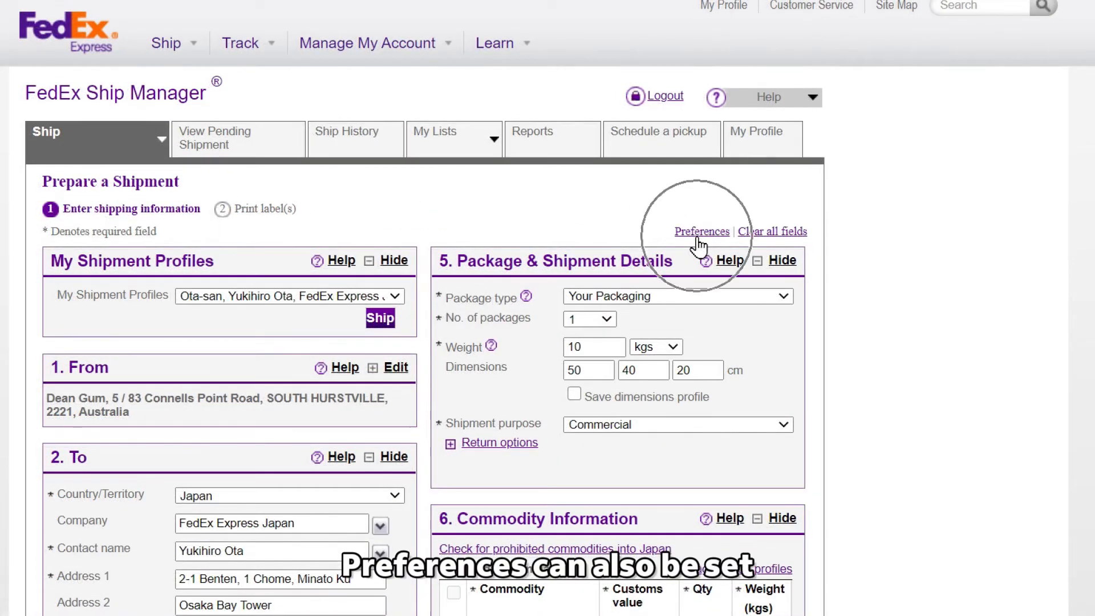
# Step: In Preferences, tick Always show this section expanded for Rates & Transit Times
pyautogui.click(703, 231)
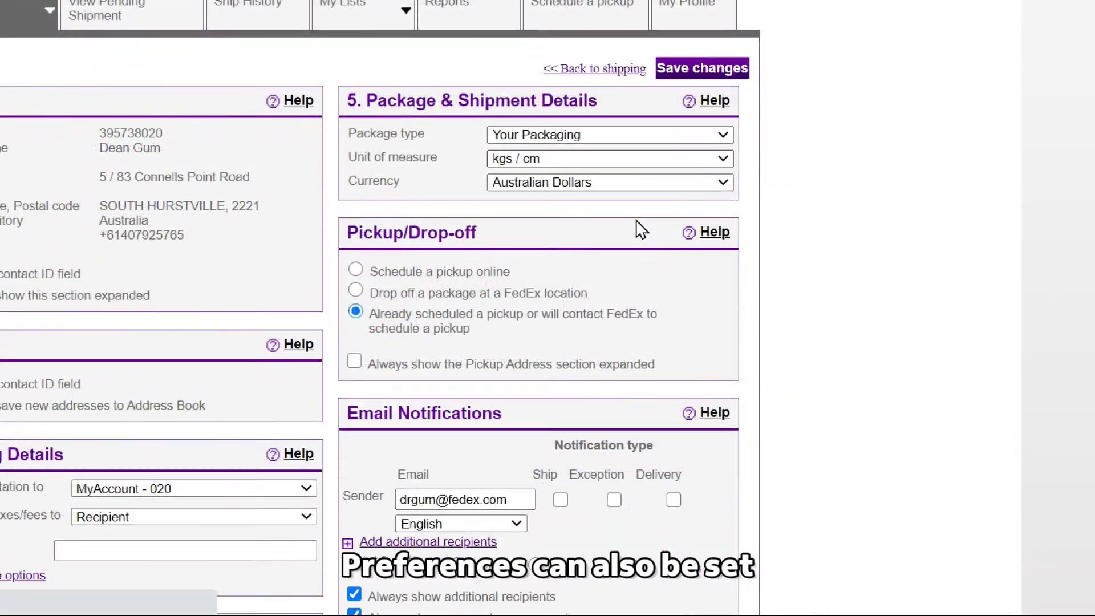
pyautogui.scroll(-3)
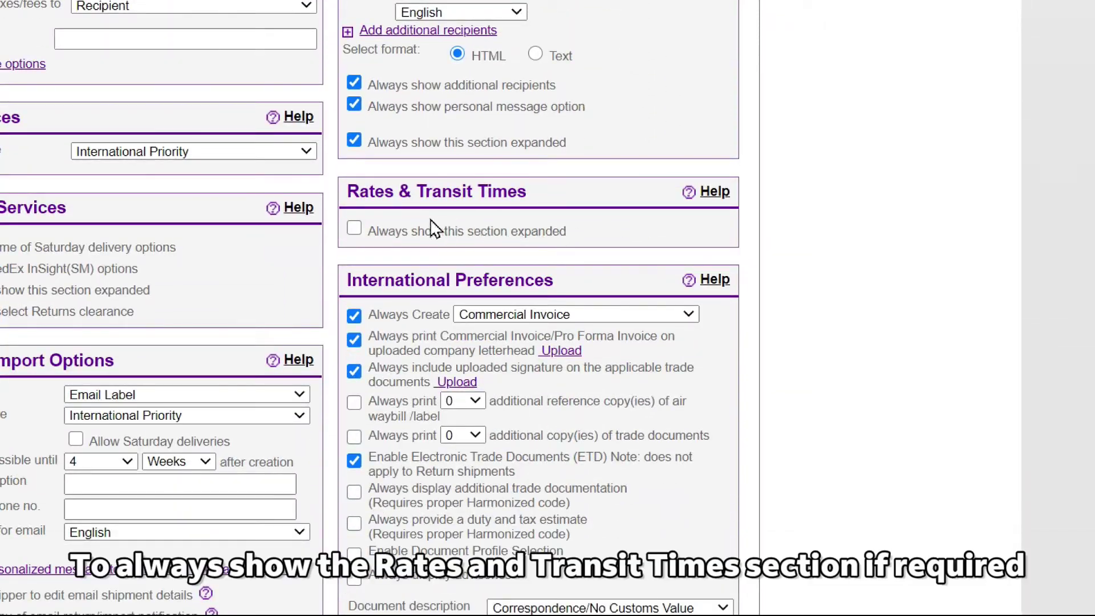
pyautogui.click(354, 228)
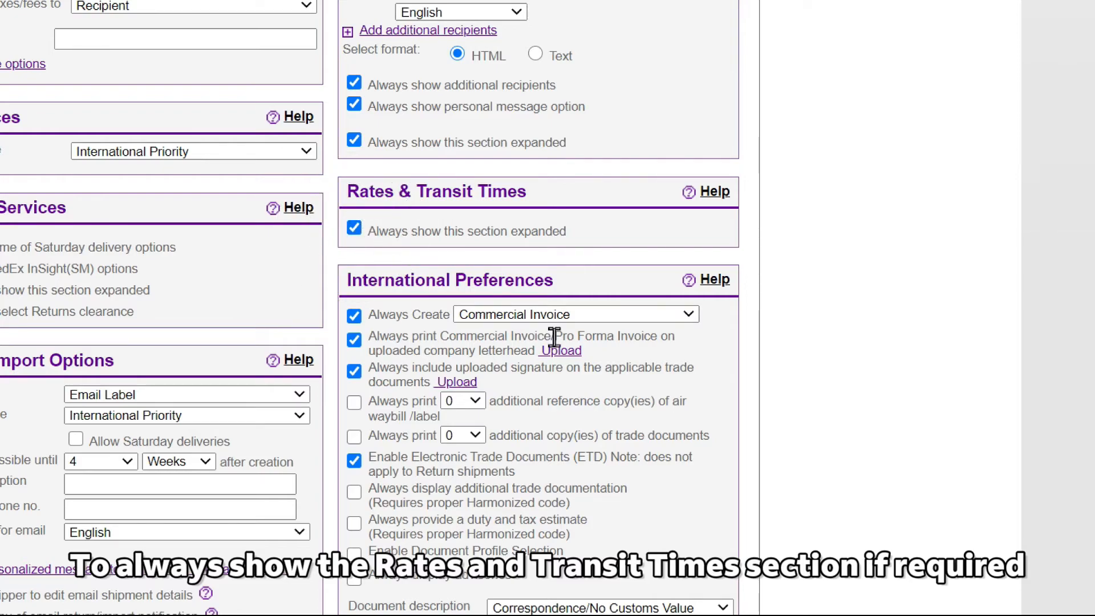
pyautogui.scroll(-3)
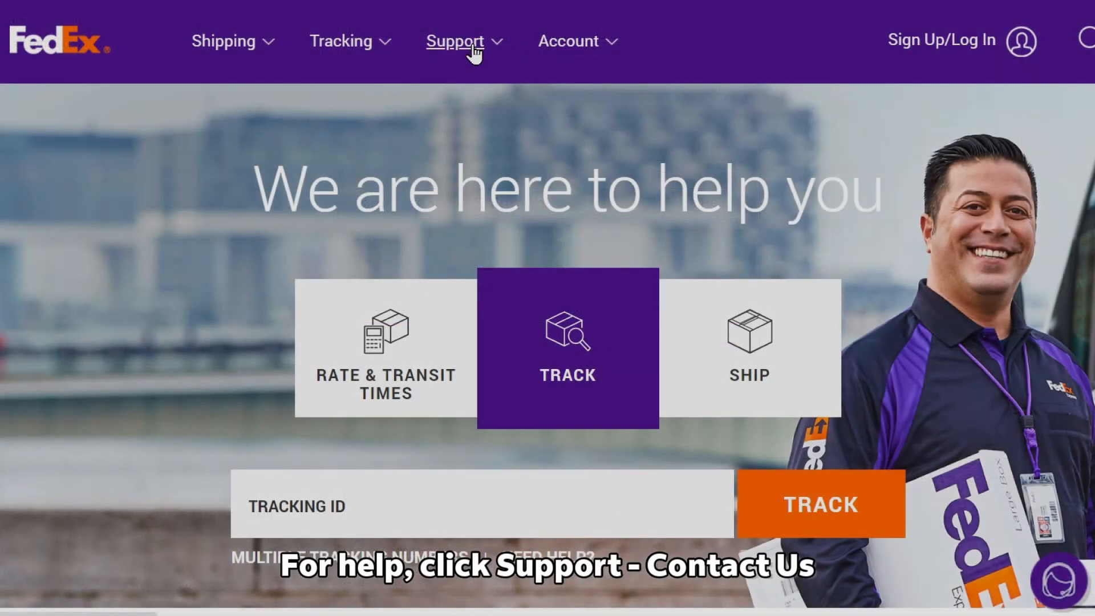
# Step: Expand the Support menu showing Contact Us
pyautogui.click(454, 41)
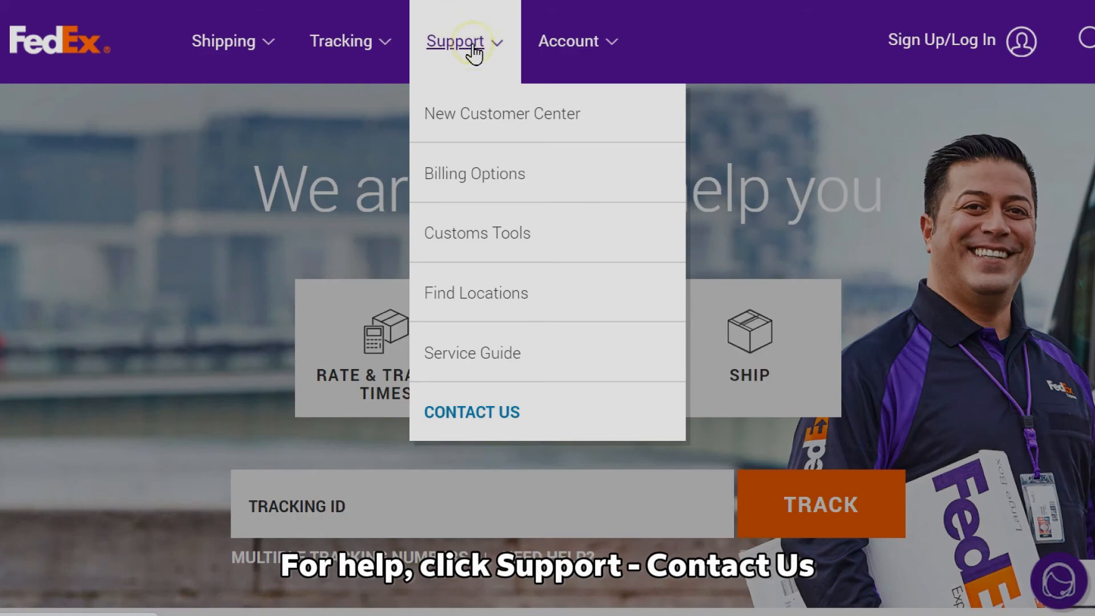